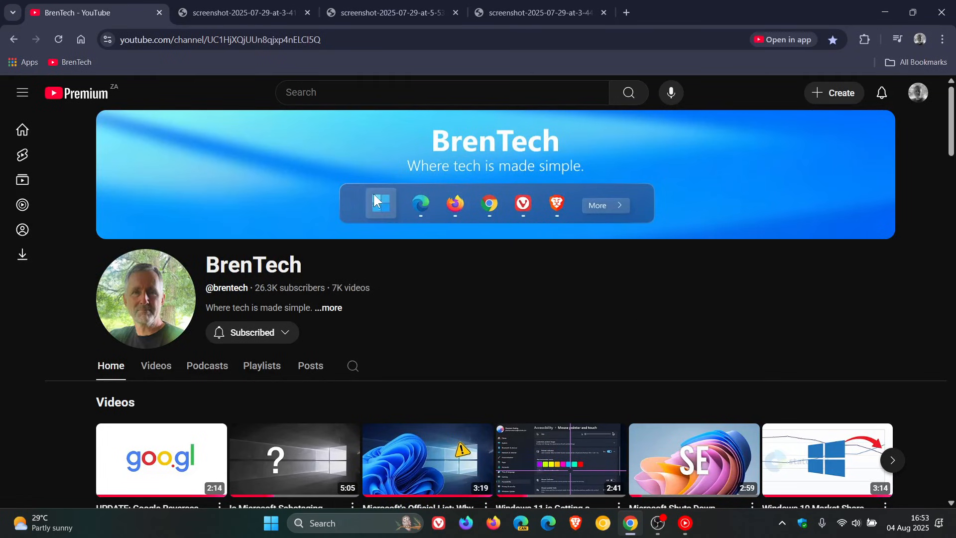
pyautogui.moveTo(660, 308)
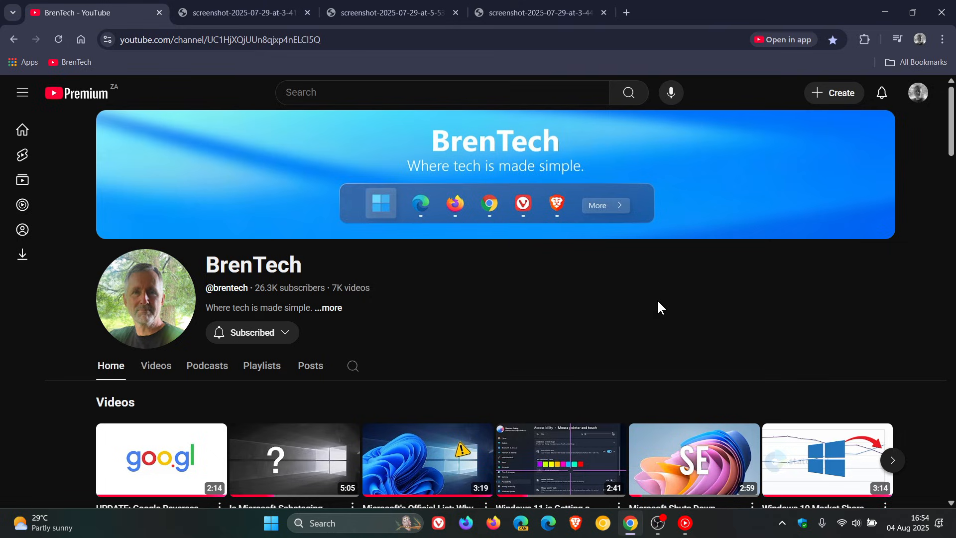
# Switch to the Android Police screenshot of YouTube's player settings menu
pyautogui.click(238, 12)
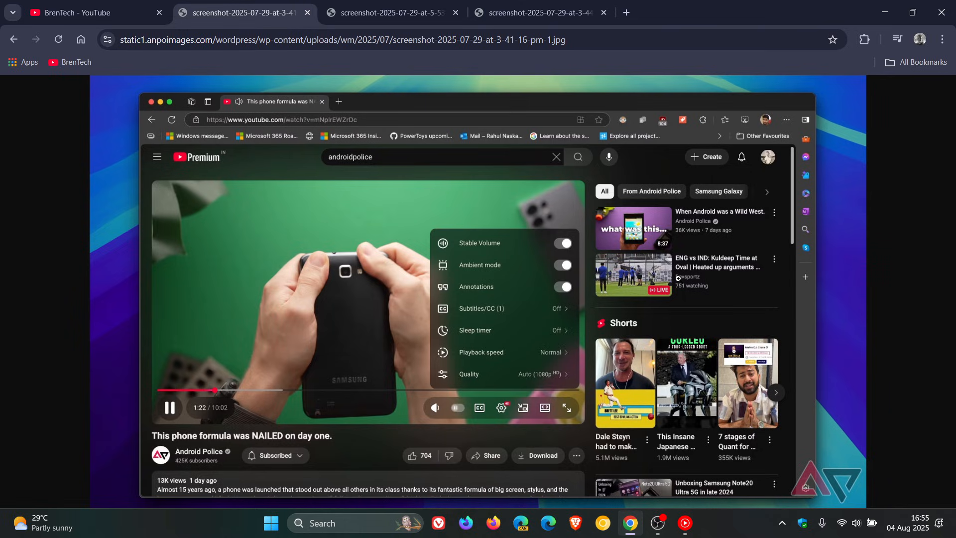
pyautogui.moveTo(424, 438)
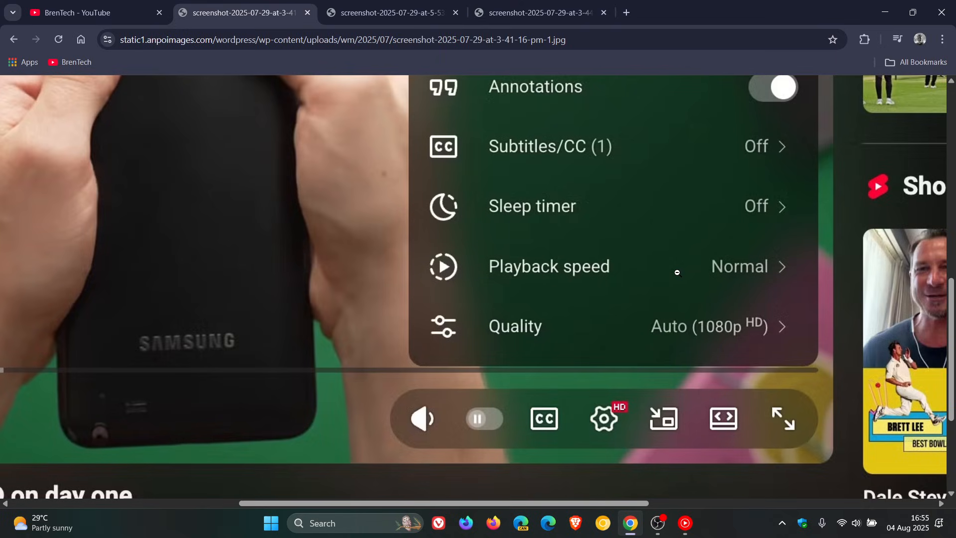
pyautogui.moveTo(364, 392)
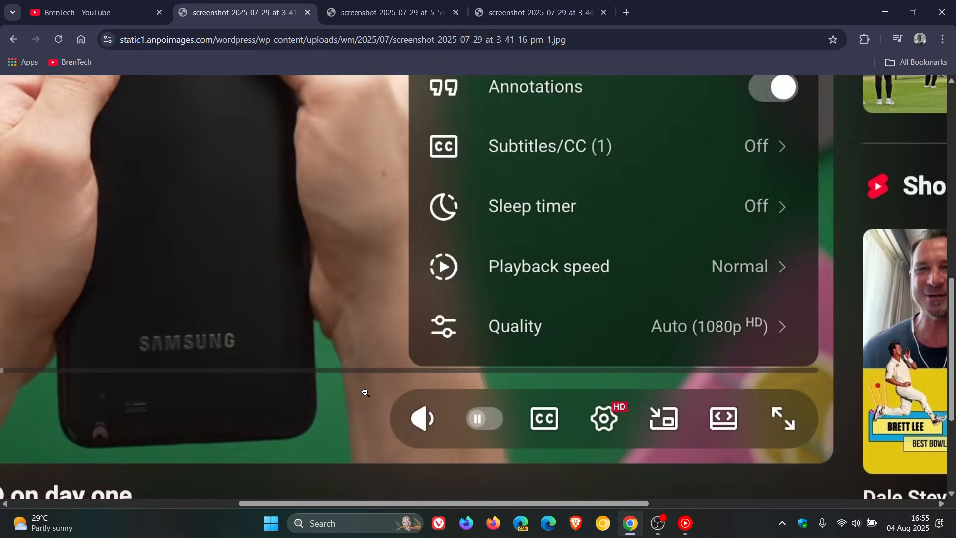
pyautogui.moveTo(695, 427)
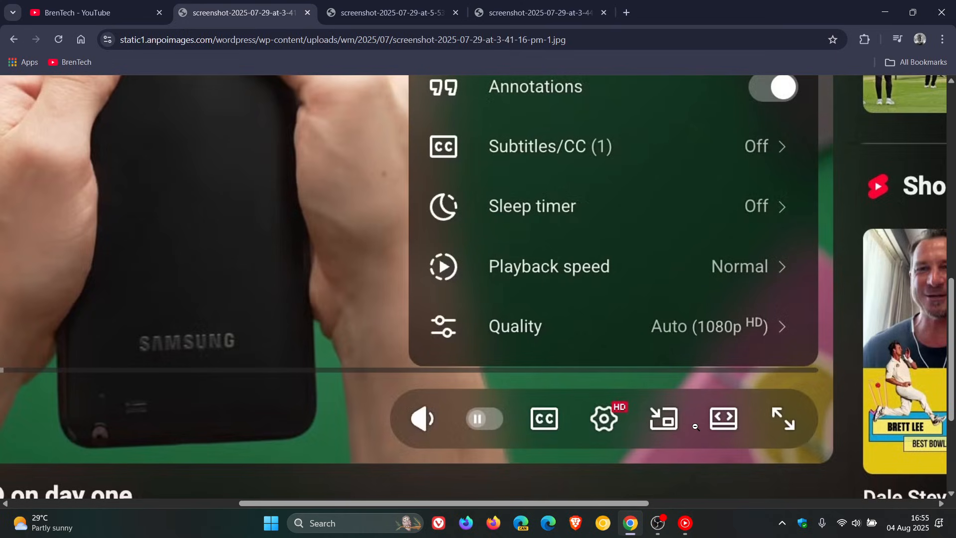
pyautogui.moveTo(450, 401)
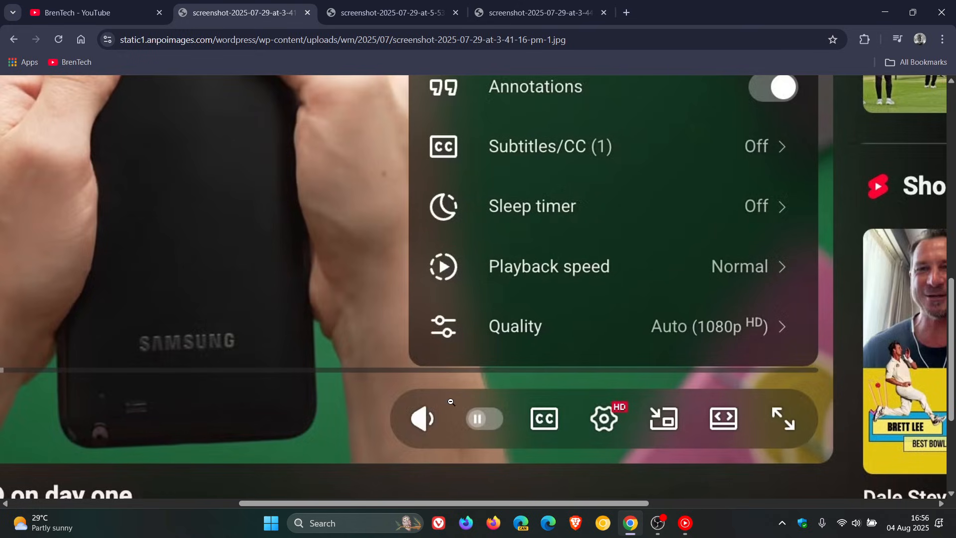
pyautogui.moveTo(683, 443)
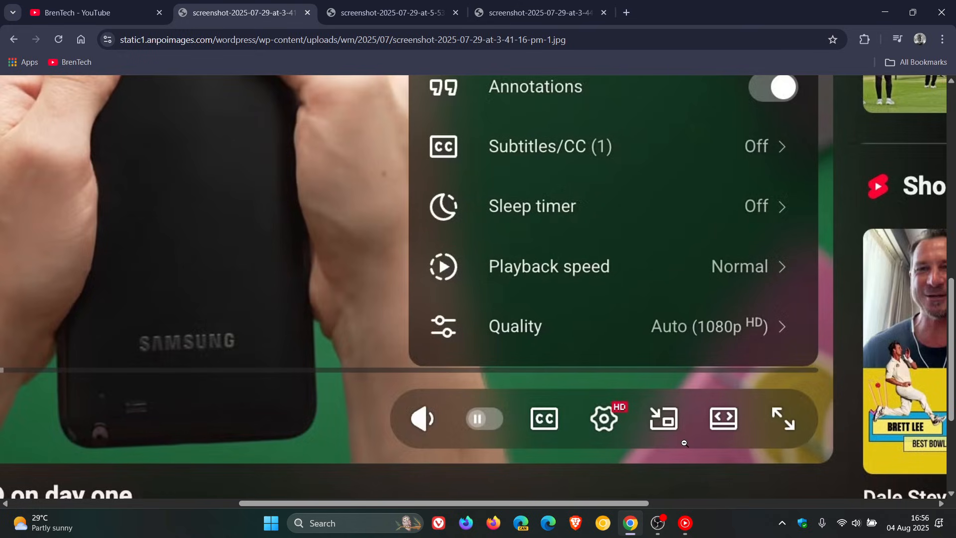
pyautogui.moveTo(673, 434)
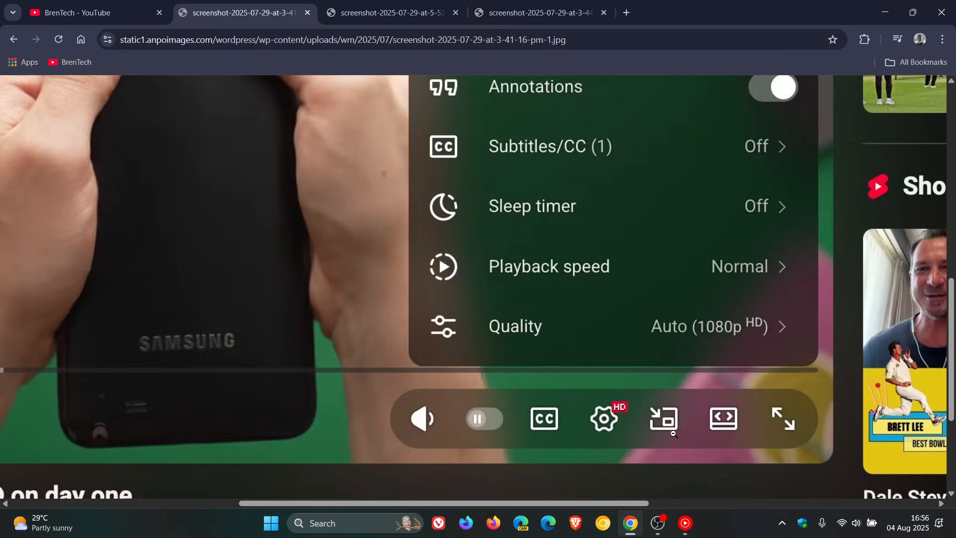
# Switch to the paused-player screenshot with the volume slider and fit it to the window
pyautogui.click(391, 12)
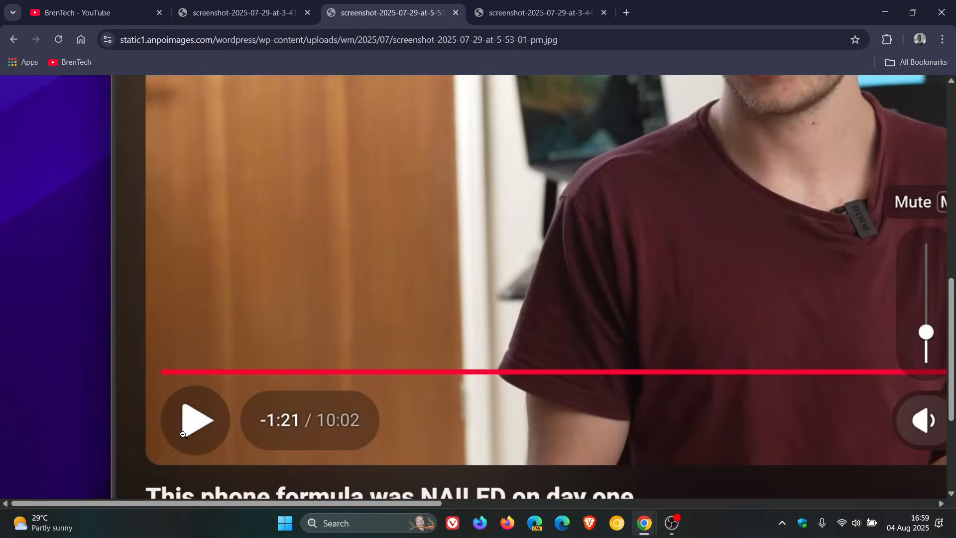
pyautogui.moveTo(305, 392)
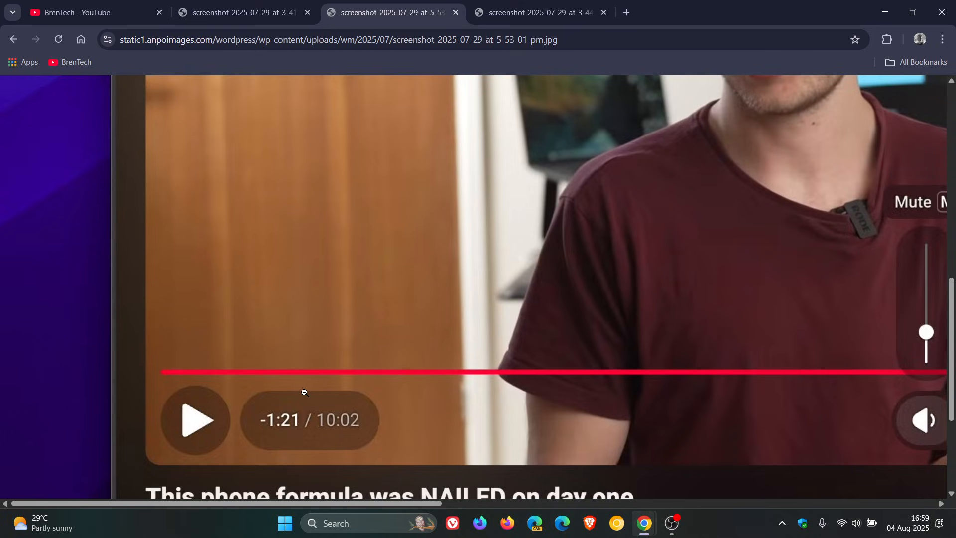
pyautogui.moveTo(402, 441)
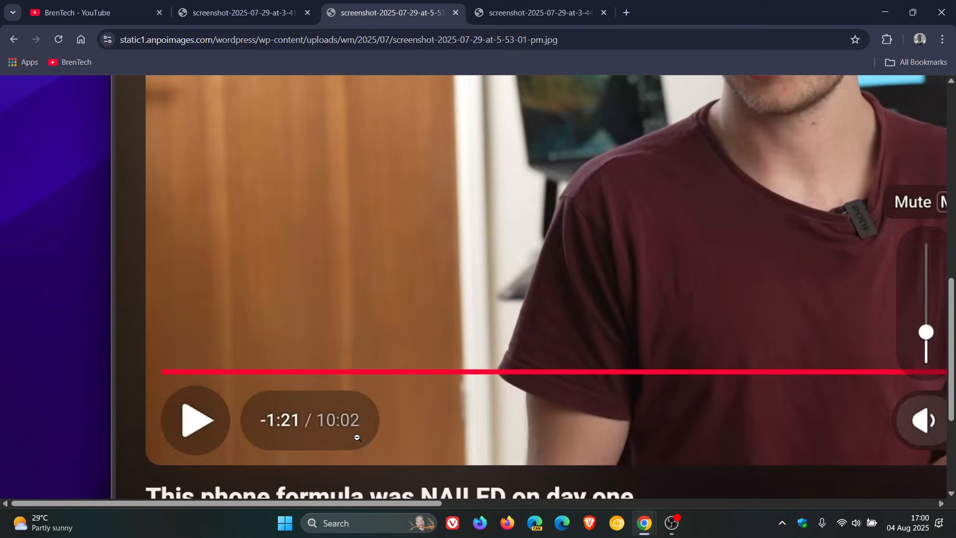
pyautogui.click(536, 12)
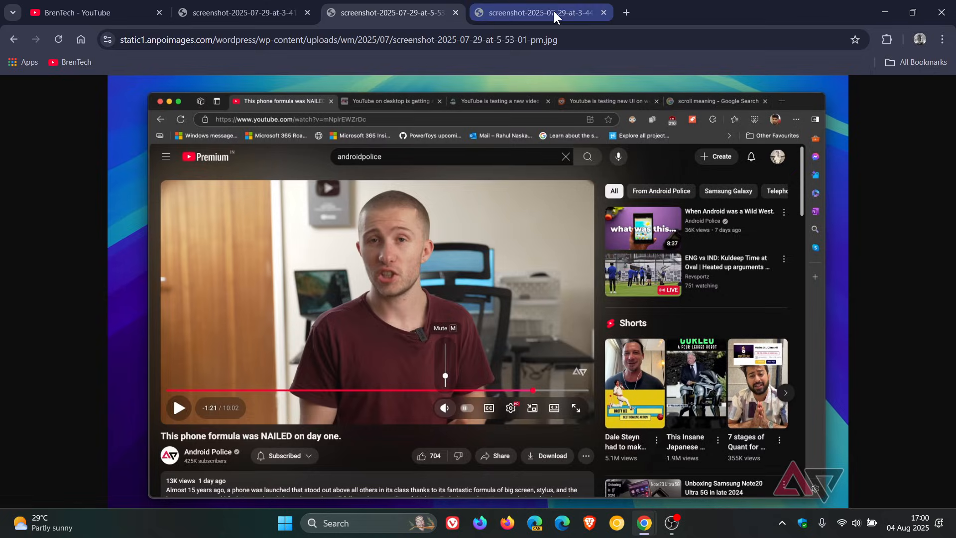
# View the mid-playback screenshot enlarged around the More videos hint, then return to the paused-player screenshot
pyautogui.click(540, 12)
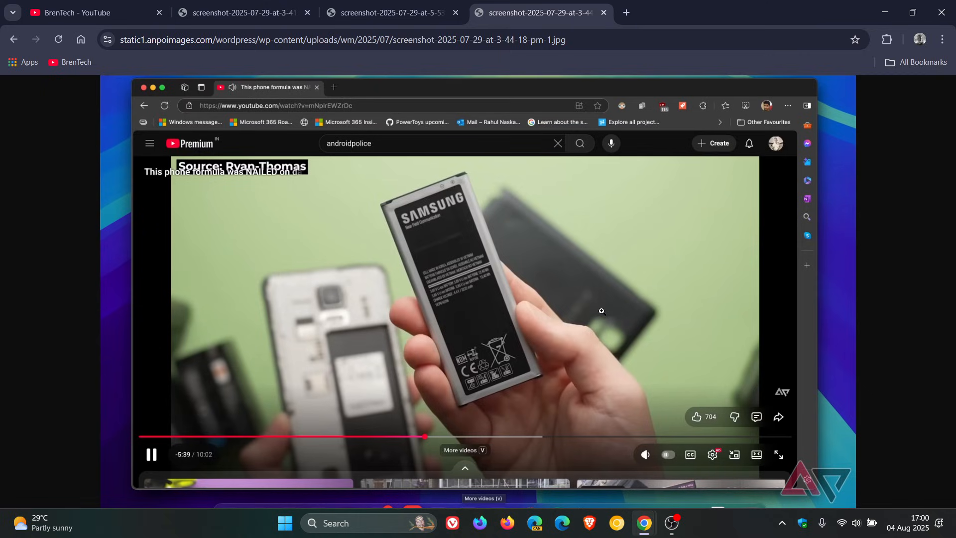
pyautogui.moveTo(612, 335)
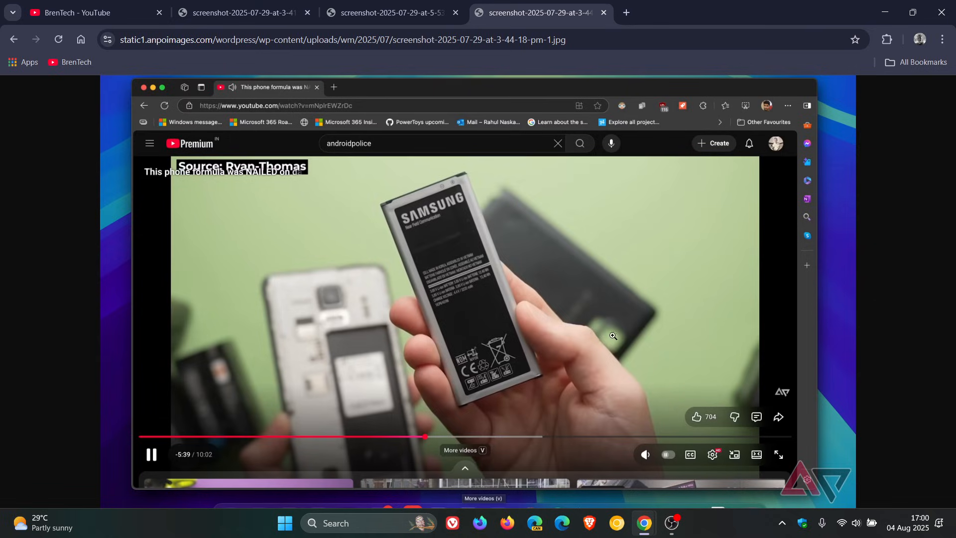
pyautogui.click(777, 454)
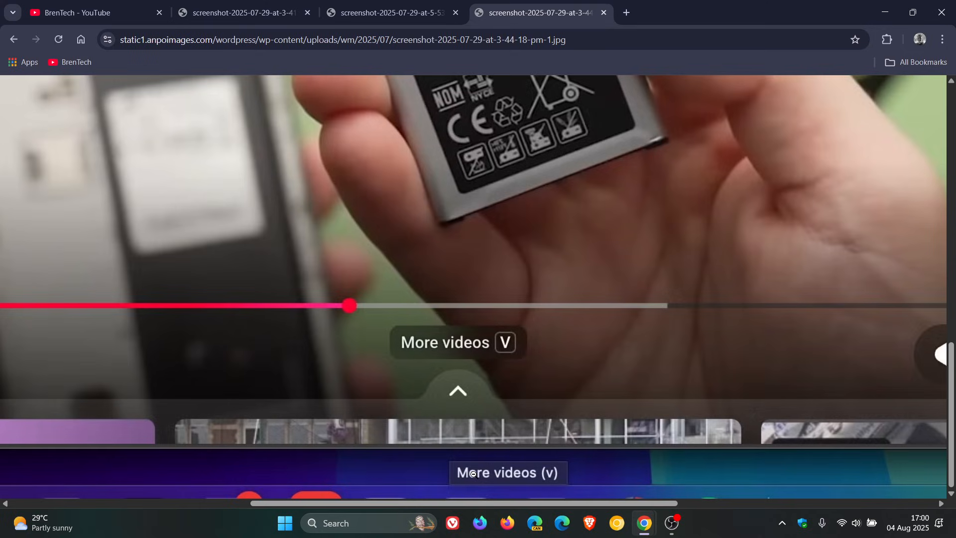
pyautogui.moveTo(512, 390)
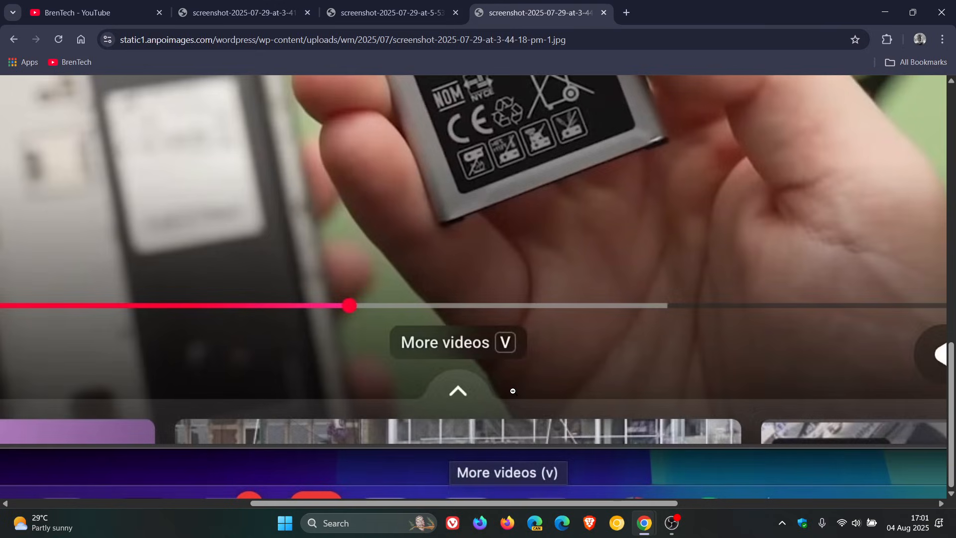
pyautogui.moveTo(514, 402)
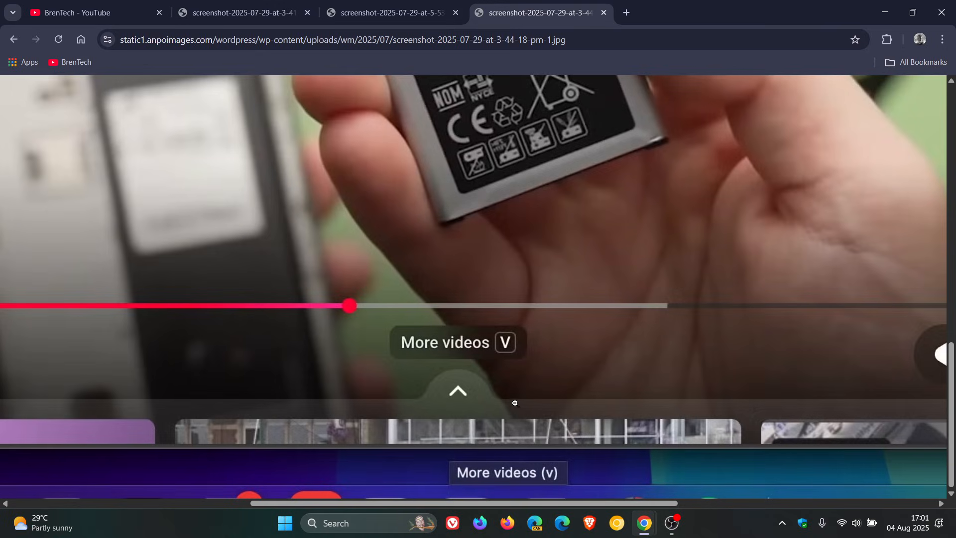
pyautogui.moveTo(507, 389)
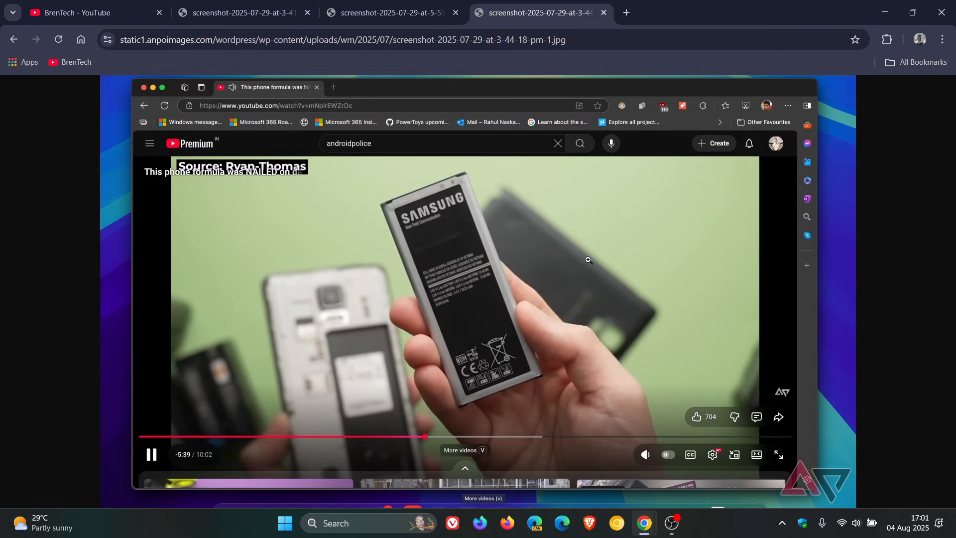
pyautogui.click(241, 11)
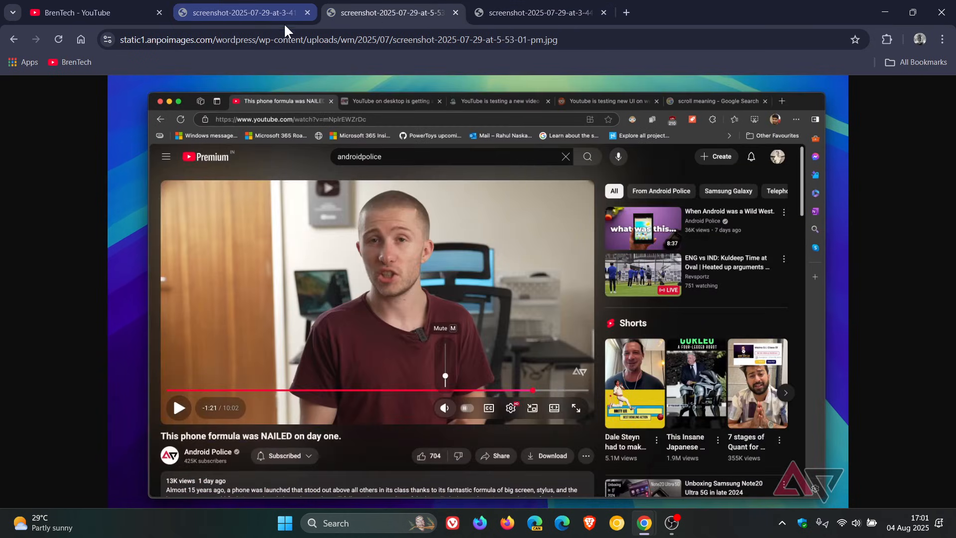
# Switch back to the BrenTech - YouTube tab showing the channel home page
pyautogui.click(510, 407)
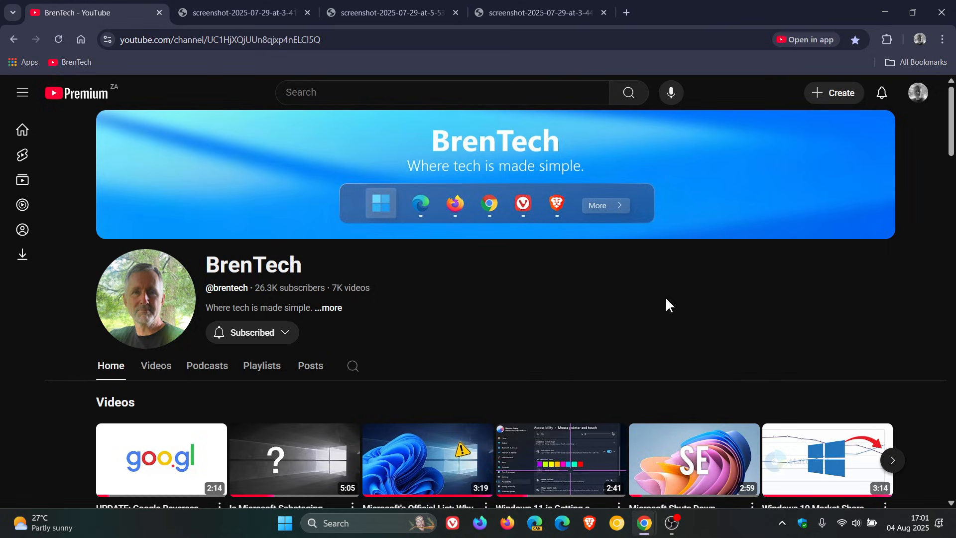
pyautogui.moveTo(634, 302)
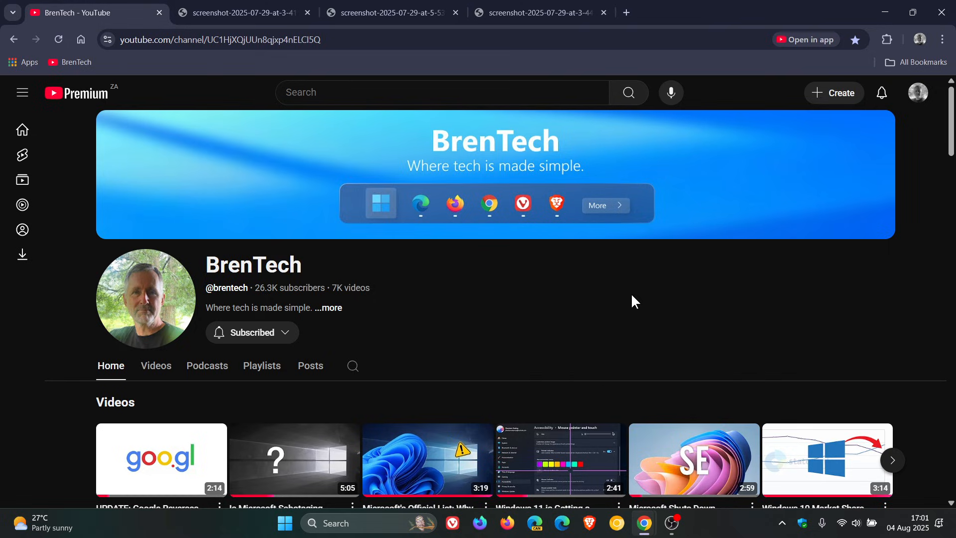